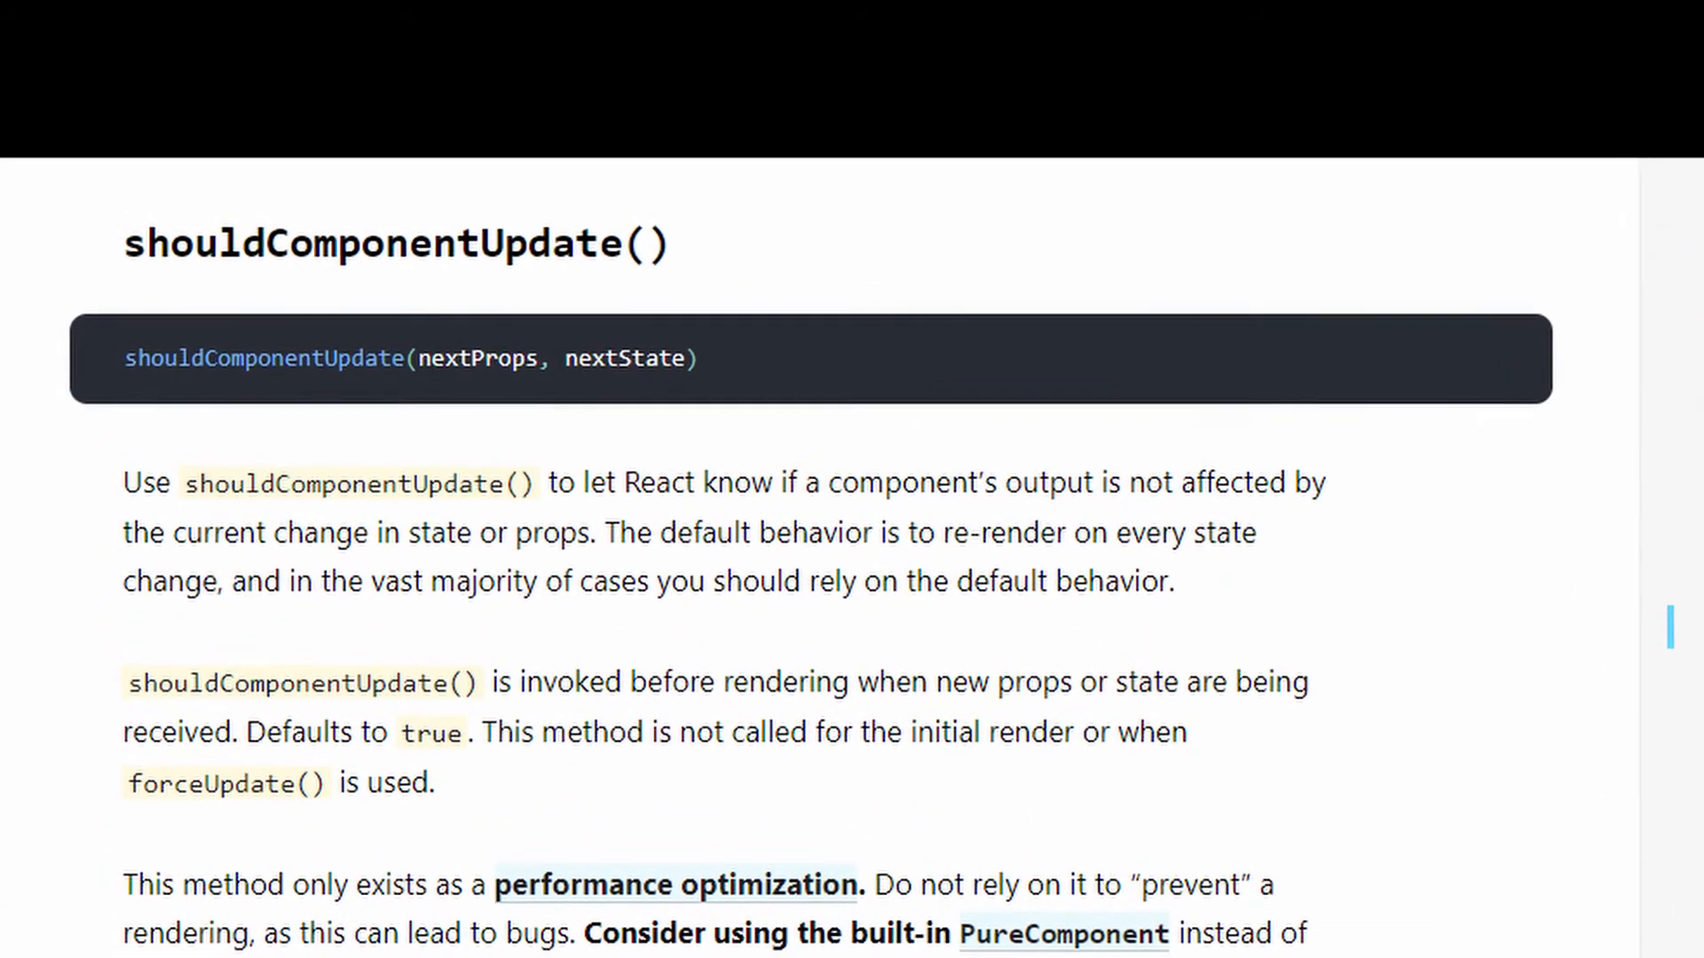
scroll(down, 3)
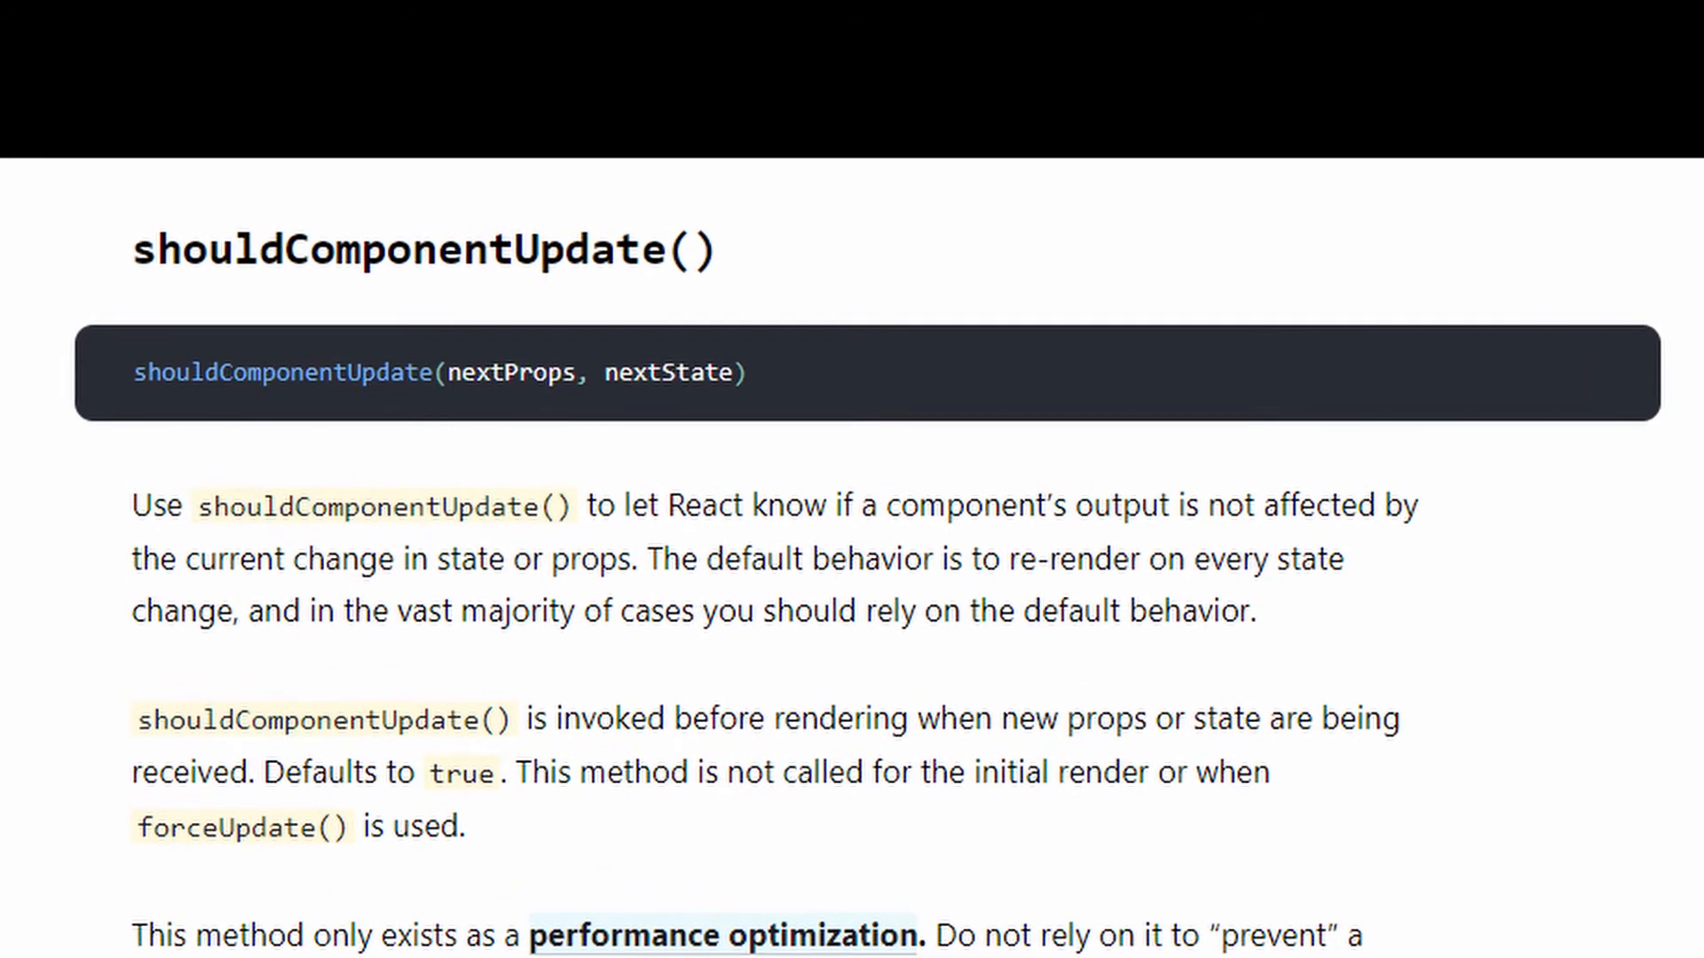
scroll(down, 3)
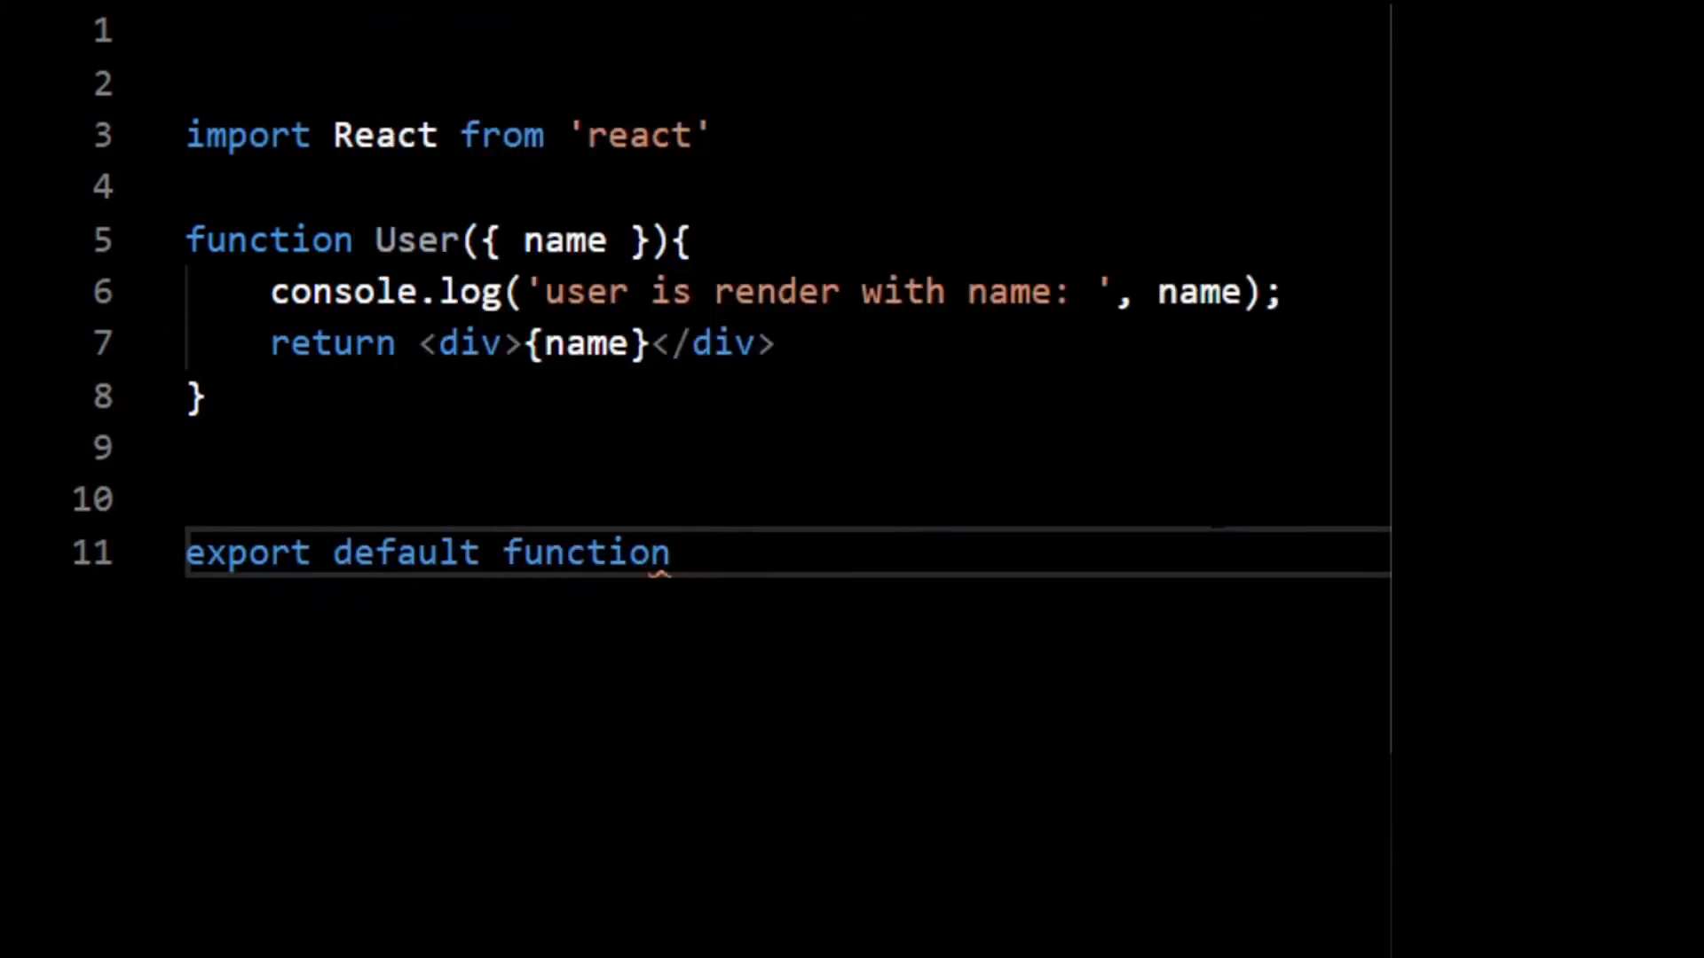
text(App(){)
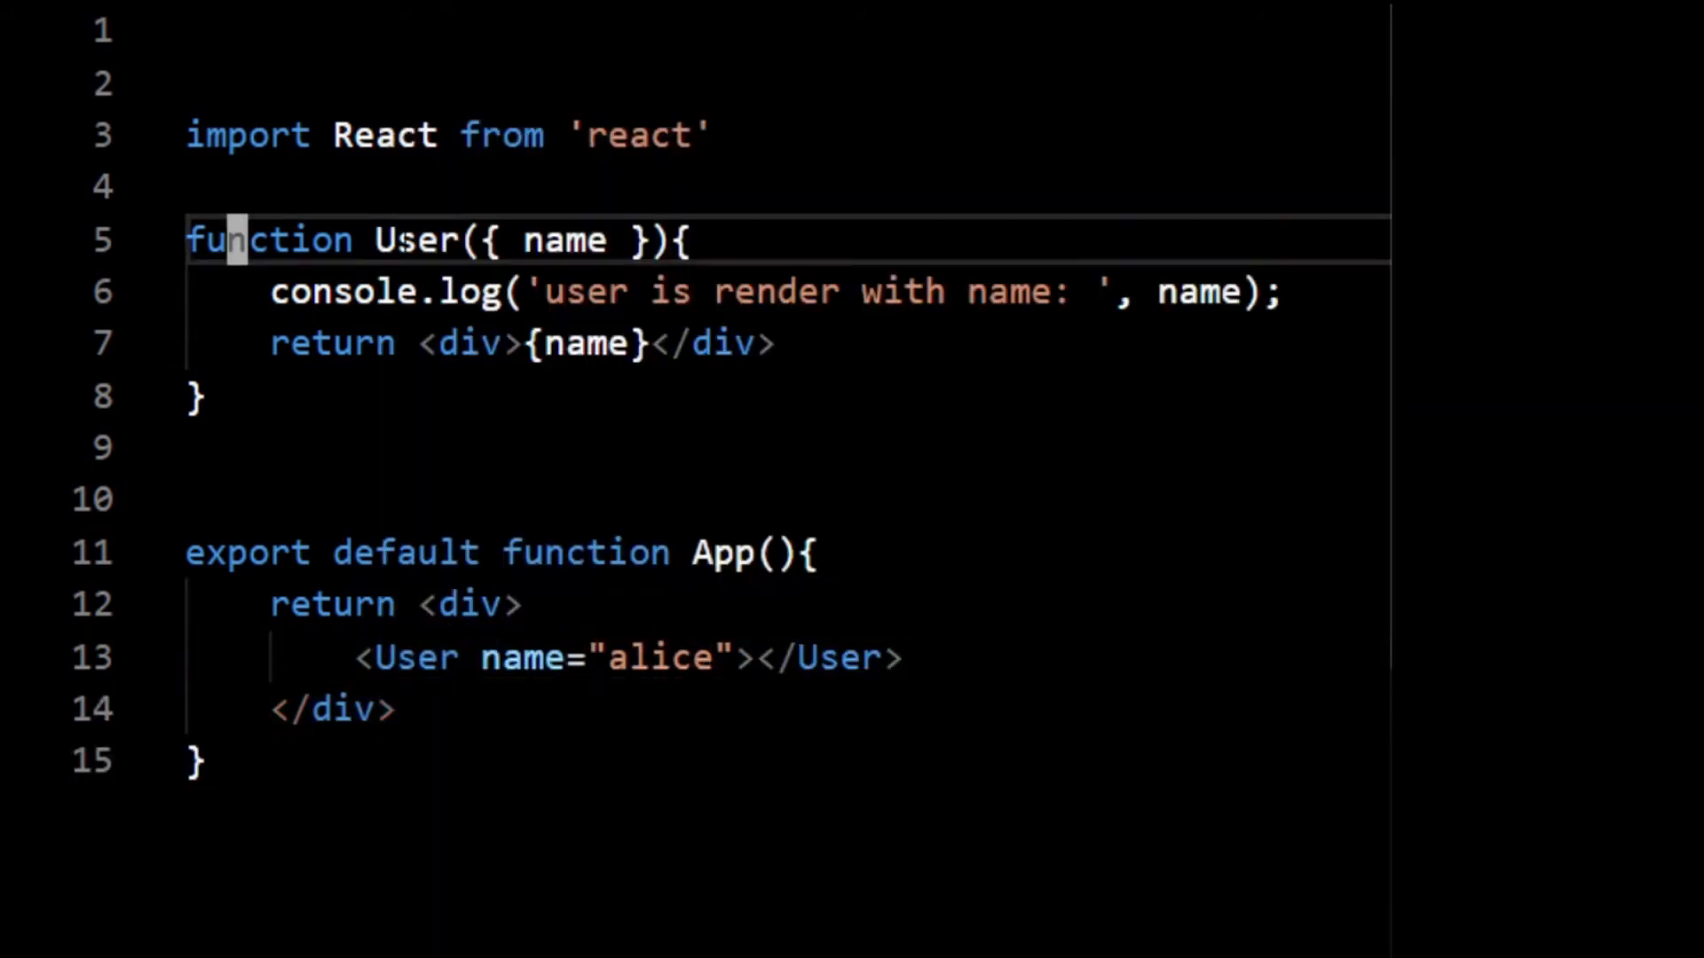
text(const UserMemoized =)
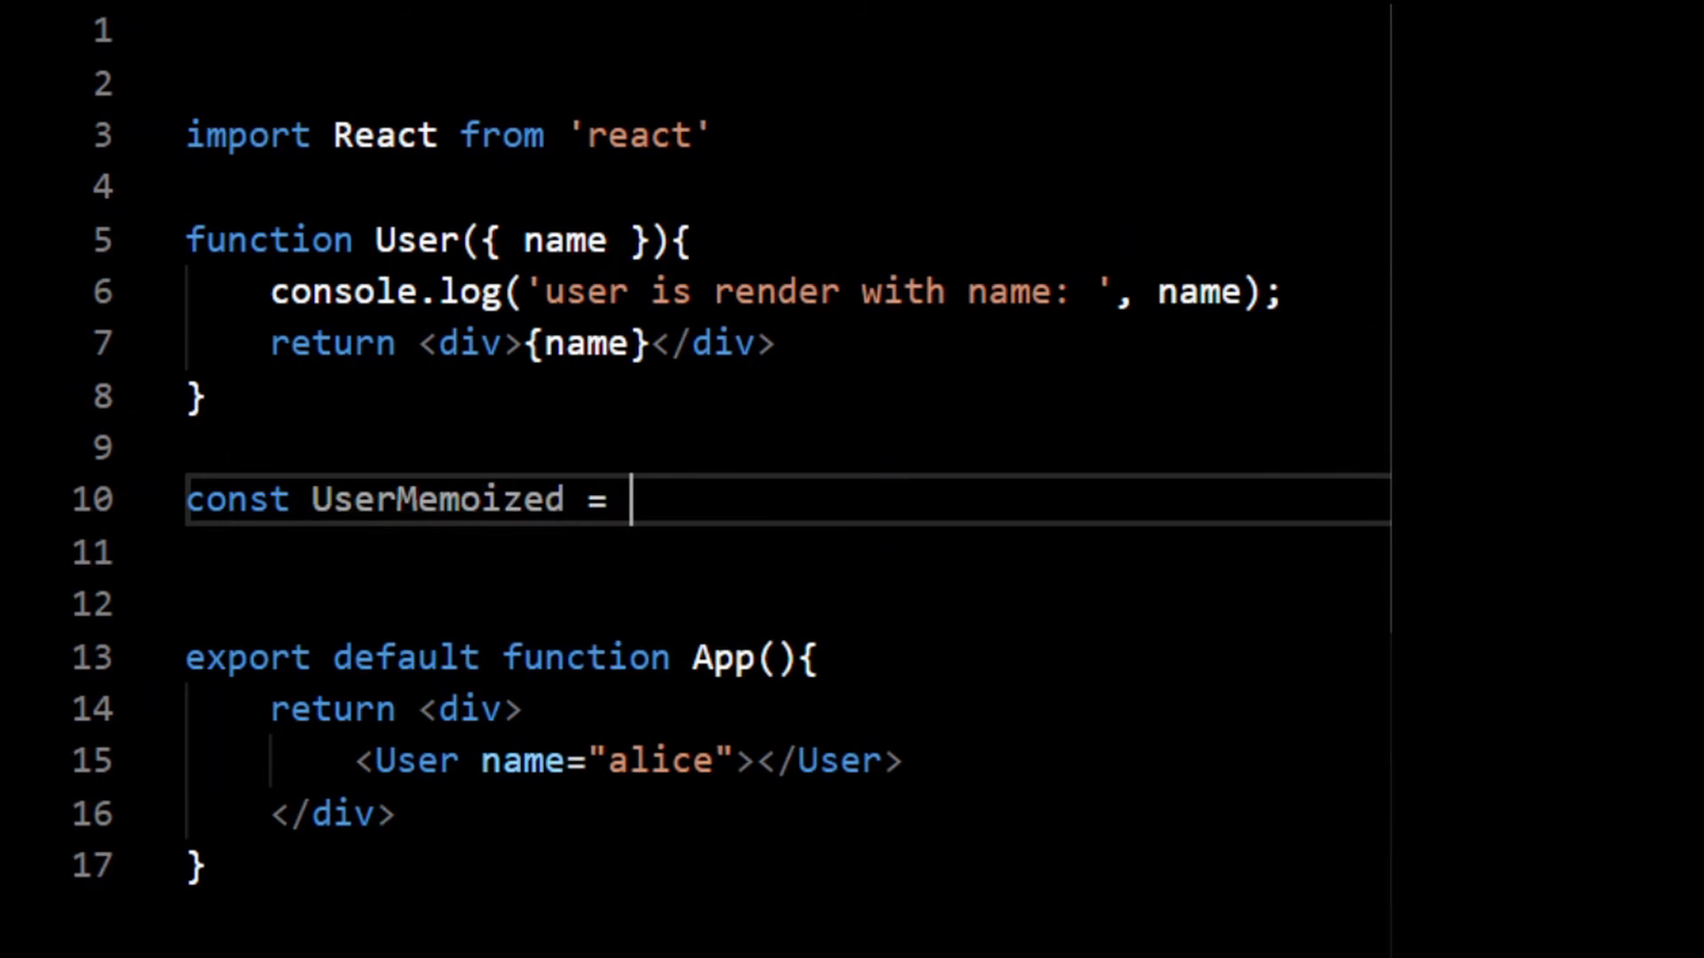
text(React.memo(User);)
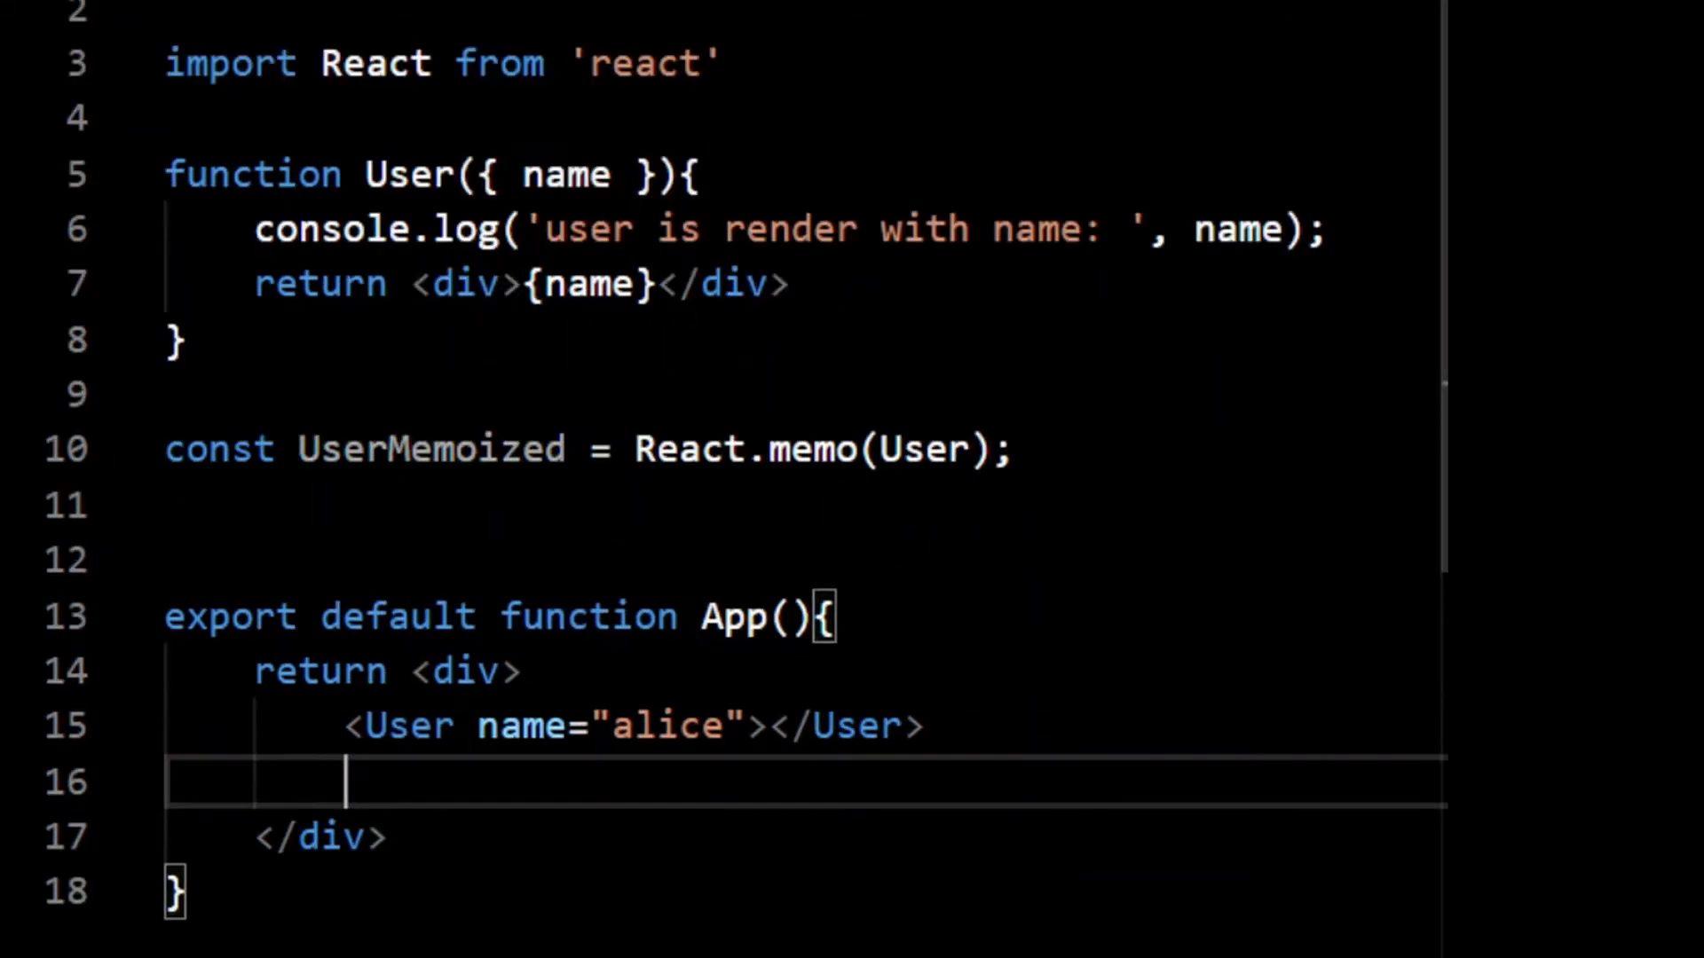
text(<UserMemoized name="bob" />)
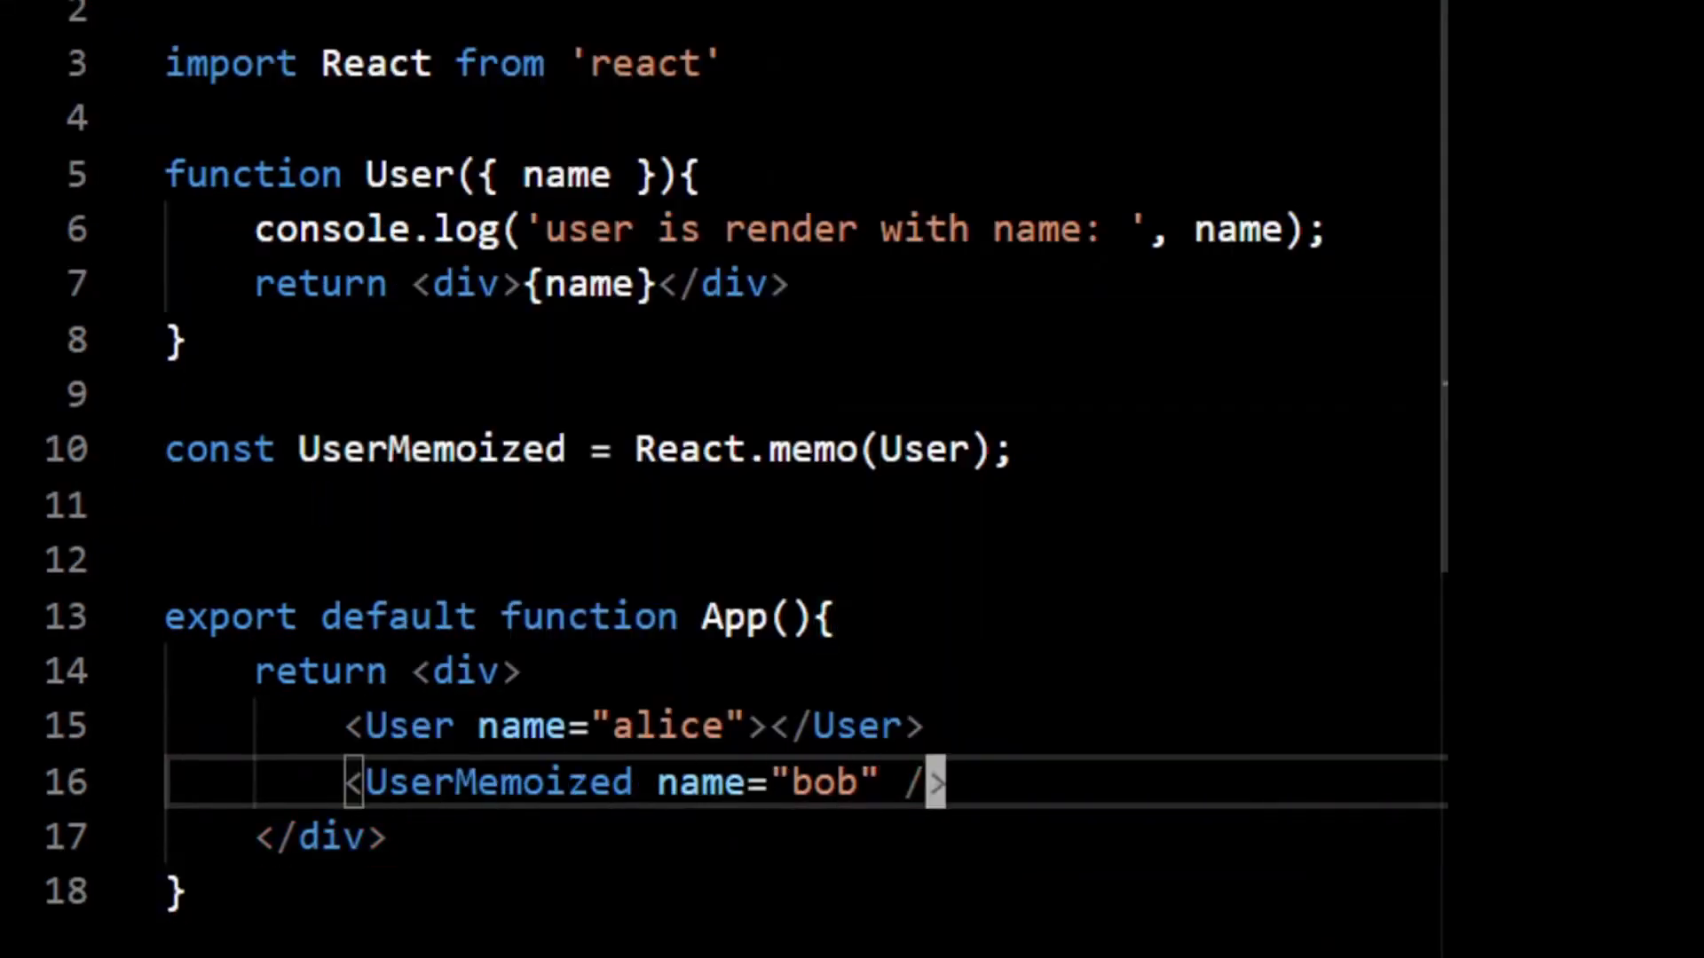